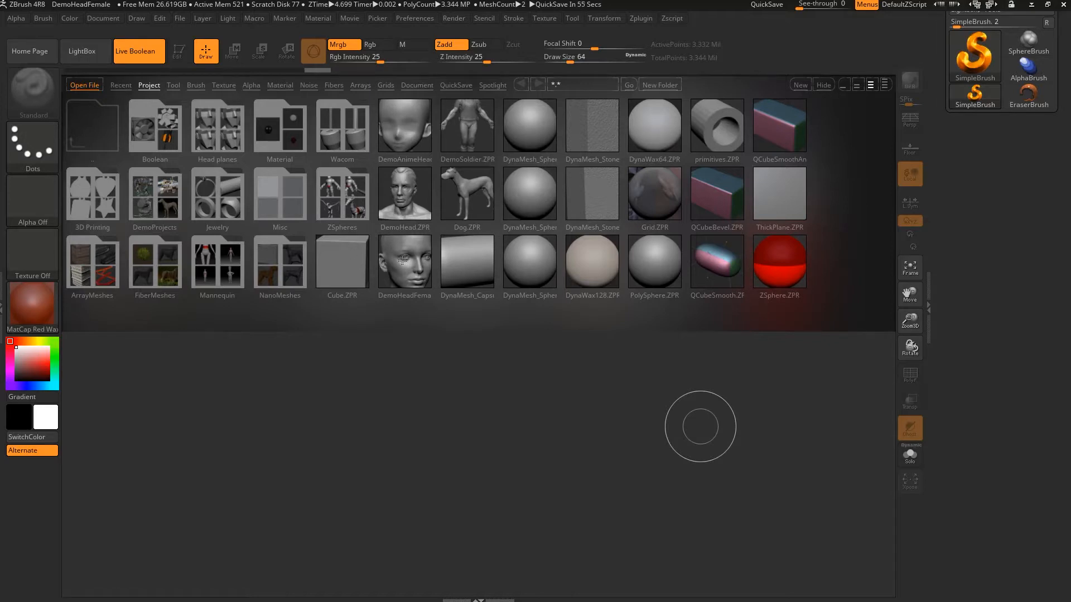
- Load the DemoHeadFemale.ZPR project from LightBox
{"action": "double_click", "coordinate": [404, 264]}
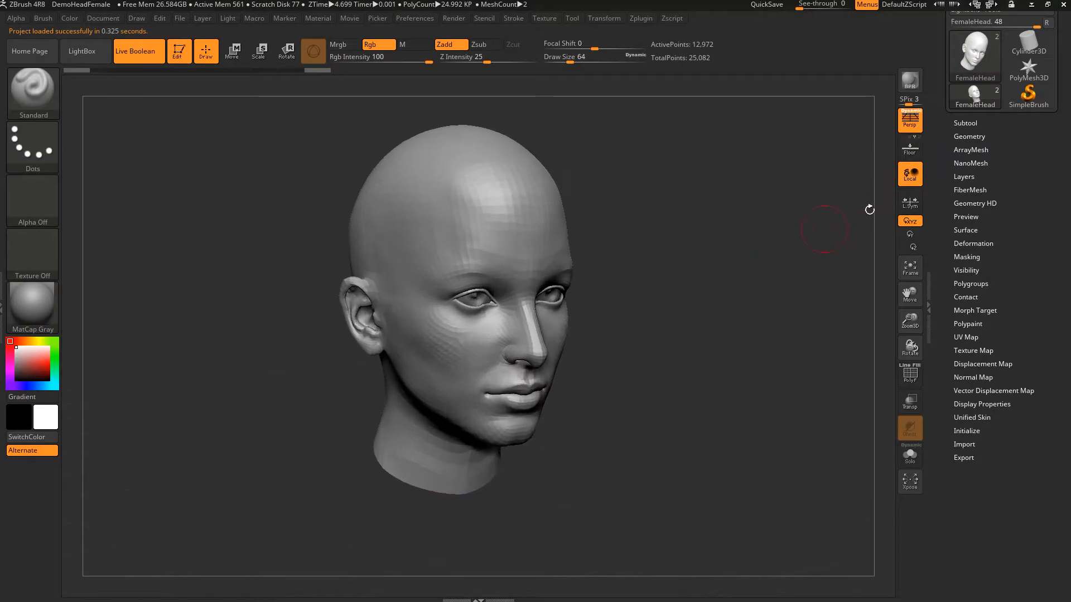
- Divide the head mesh to SDiv 5 (about 3.3 million polys) and select the DamStandard brush
{"action": "left_click", "coordinate": [968, 135]}
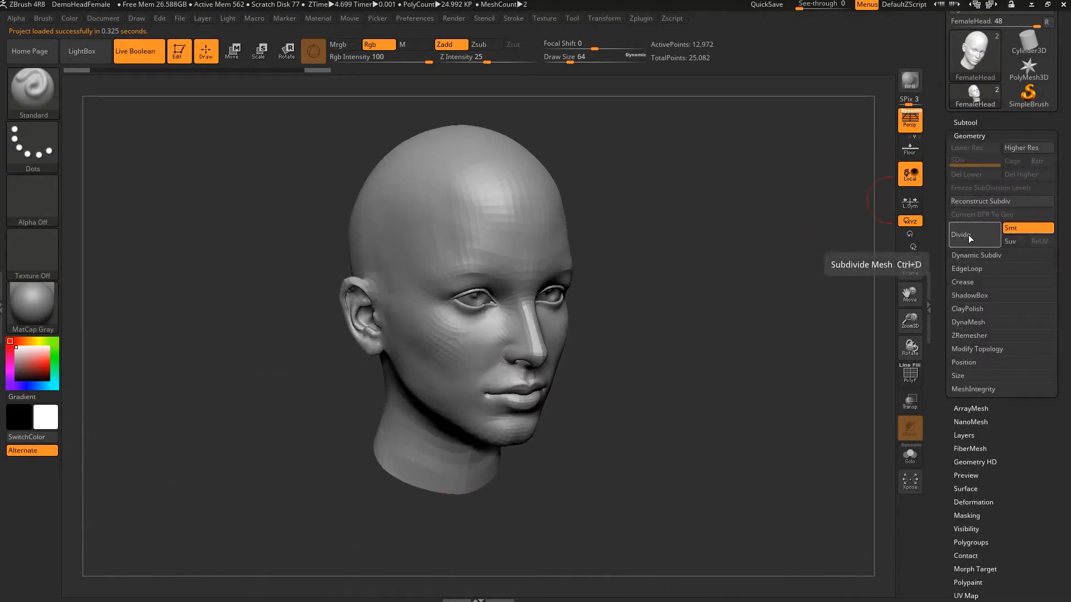
{"action": "left_click", "coordinate": [961, 234]}
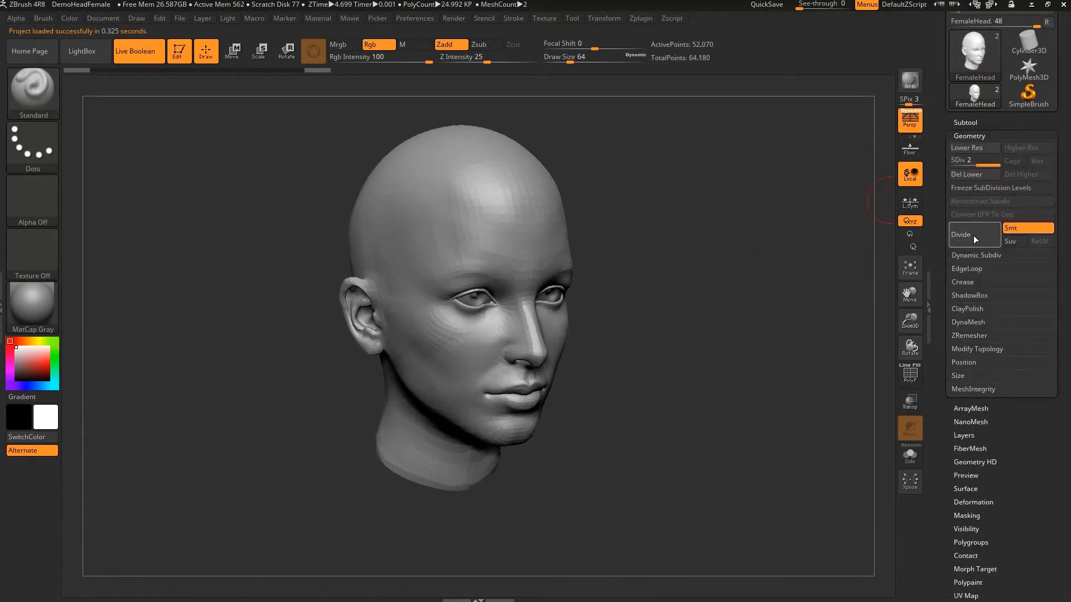
{"action": "left_click", "coordinate": [961, 235]}
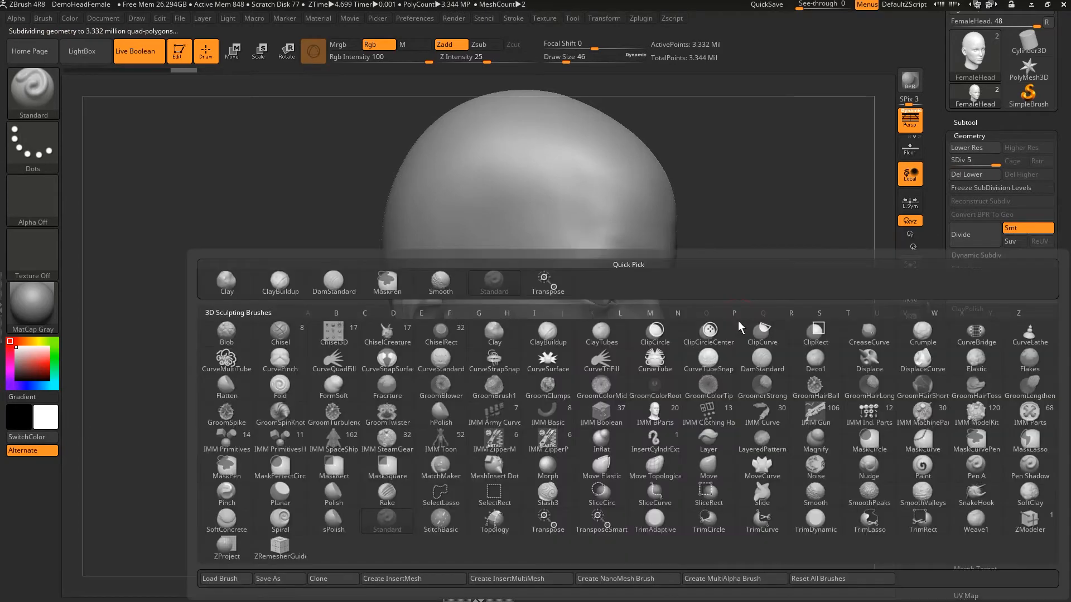
{"action": "left_click", "coordinate": [393, 312]}
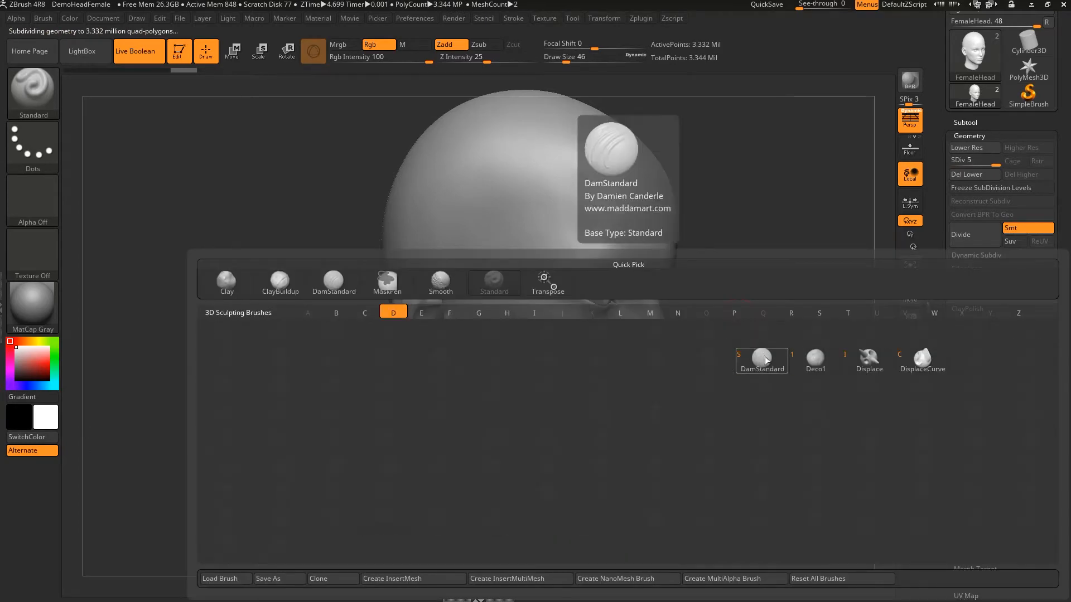
{"action": "left_click", "coordinate": [761, 361]}
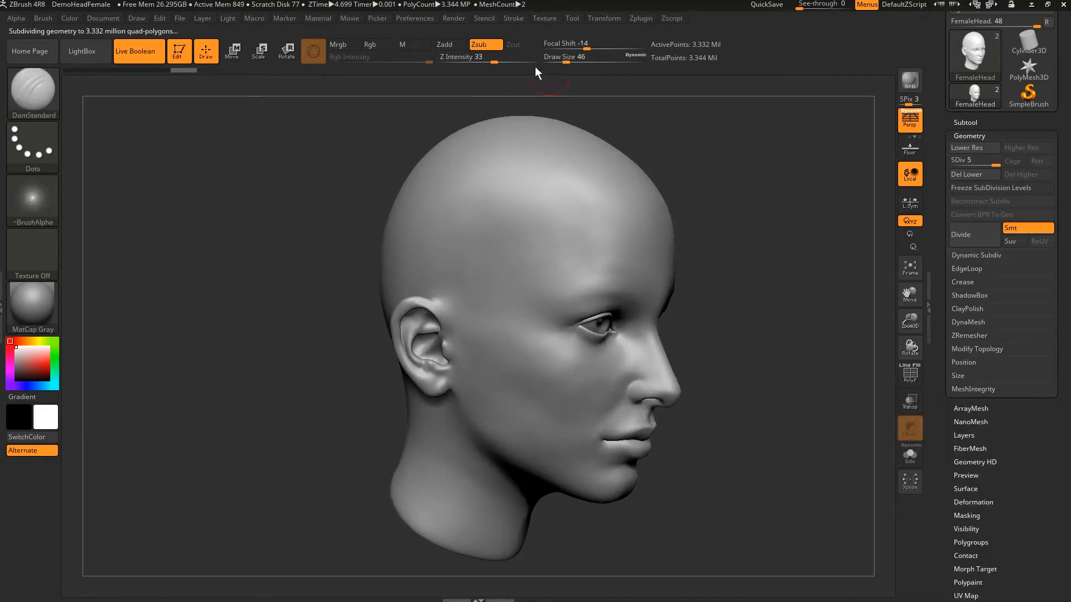
- Enable LazyMouse with LazyRadius 70 and LazySnap 40 for steady strokes
{"action": "left_click", "coordinate": [513, 18]}
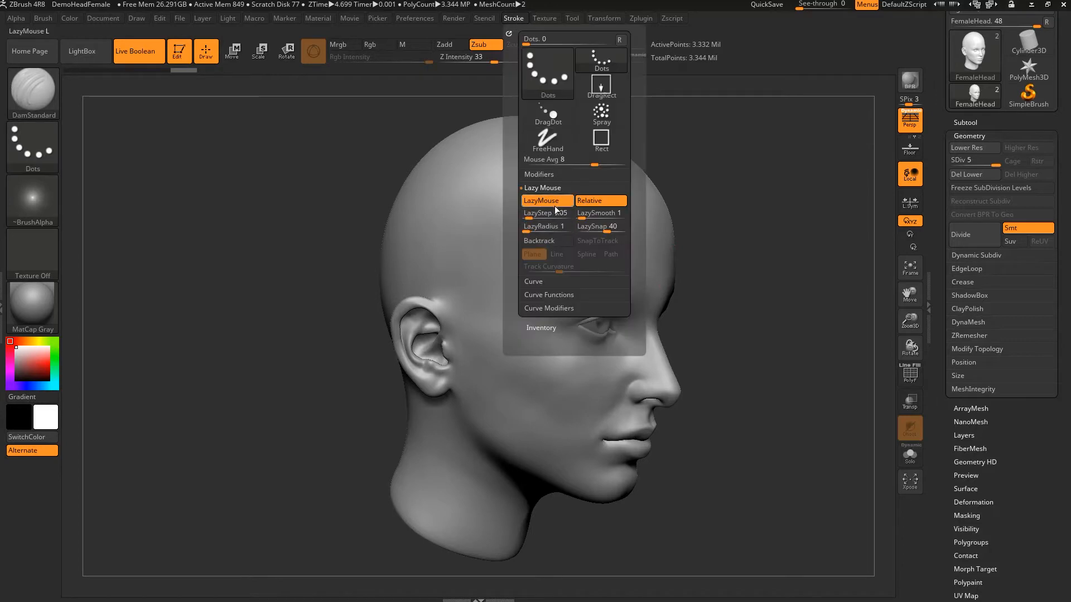
{"action": "left_click", "coordinate": [546, 241]}
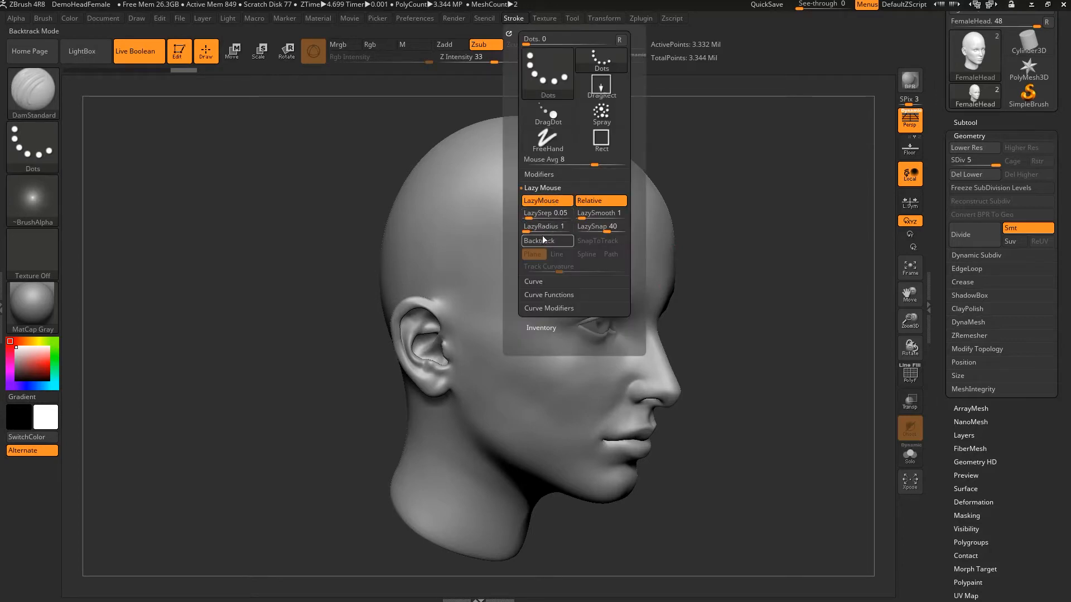
{"action": "left_click", "coordinate": [545, 226]}
{"action": "type", "text": "70"}
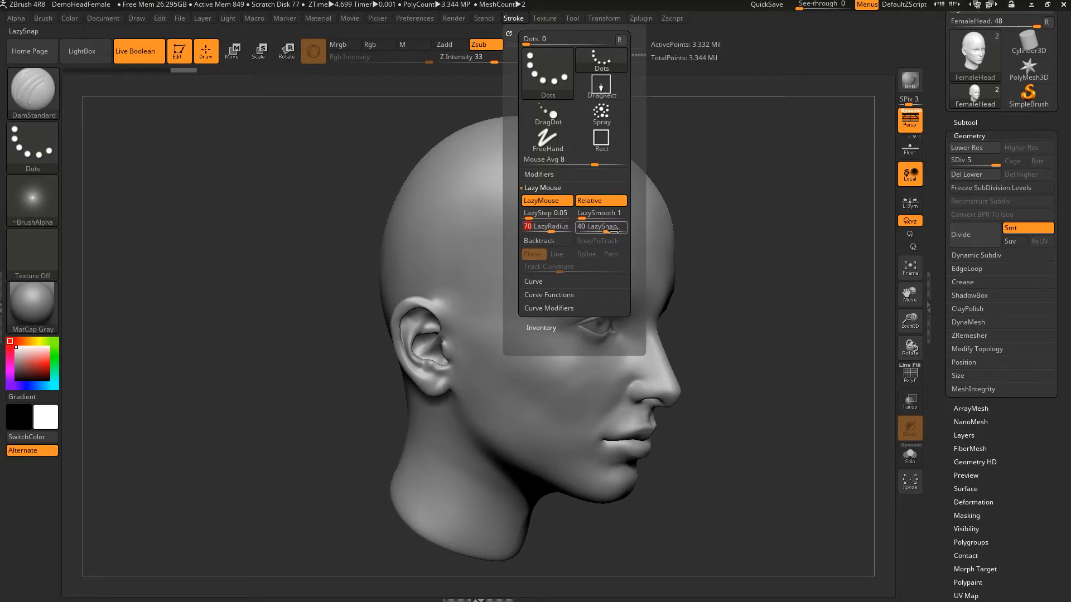
{"action": "mouse_move", "coordinate": [601, 227]}
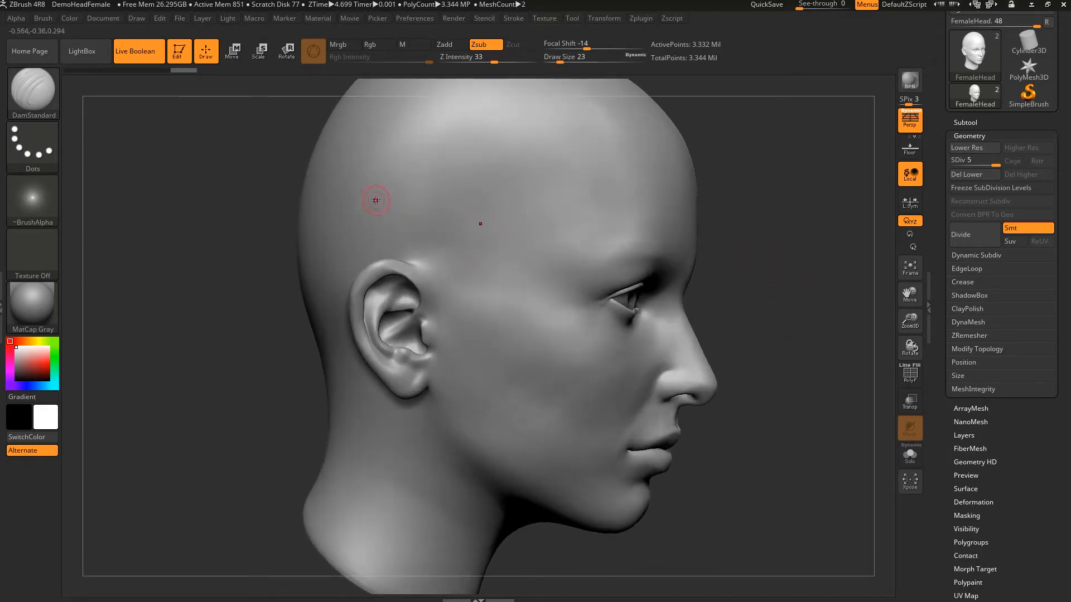
{"action": "mouse_move", "coordinate": [385, 181]}
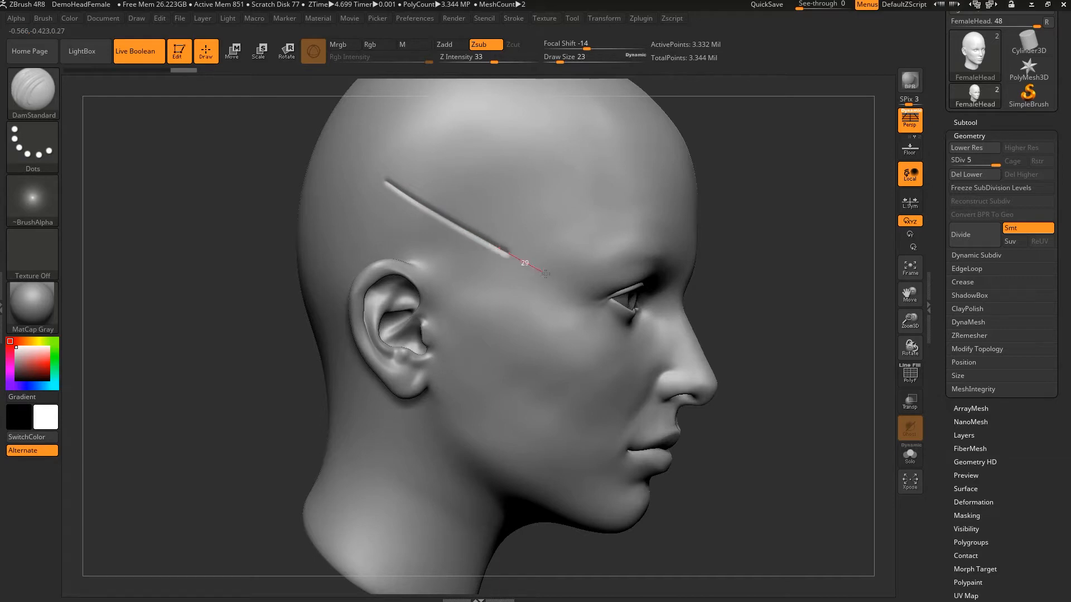
- Carve a straight DamStandard groove across the temple and down the cheek
{"action": "left_click", "coordinate": [518, 260]}
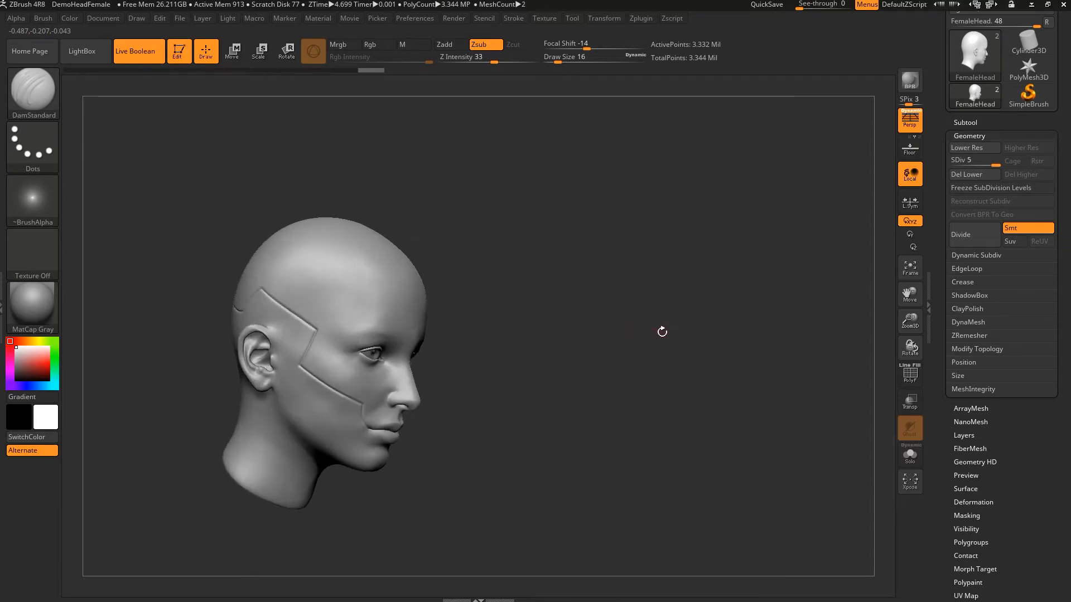
- Select the Chisel brush for the groove beneath the eye toward the nose
{"action": "left_click", "coordinate": [32, 93]}
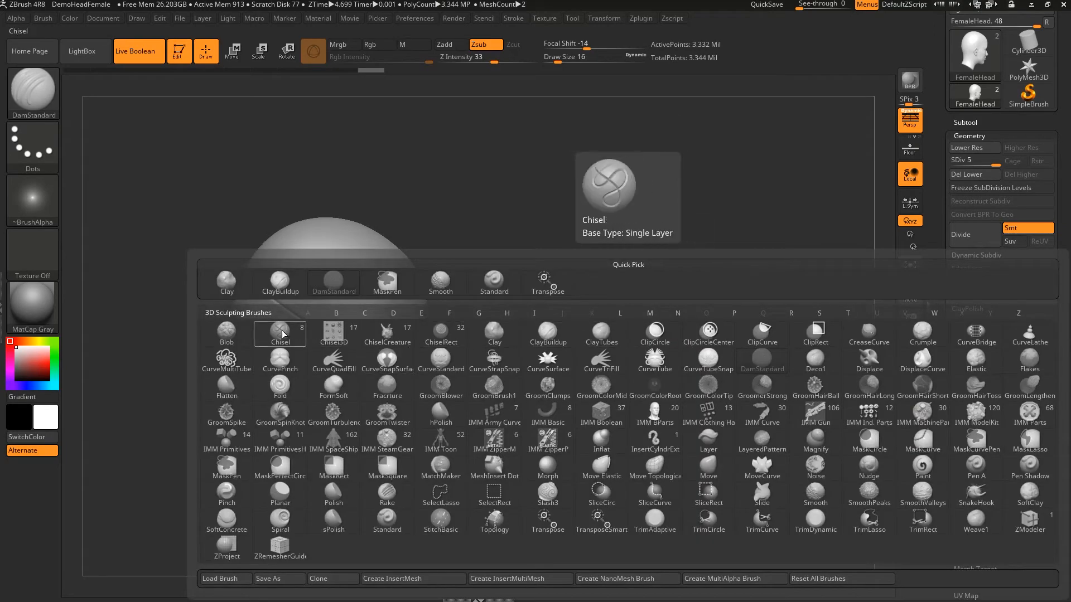
{"action": "left_click", "coordinate": [279, 333]}
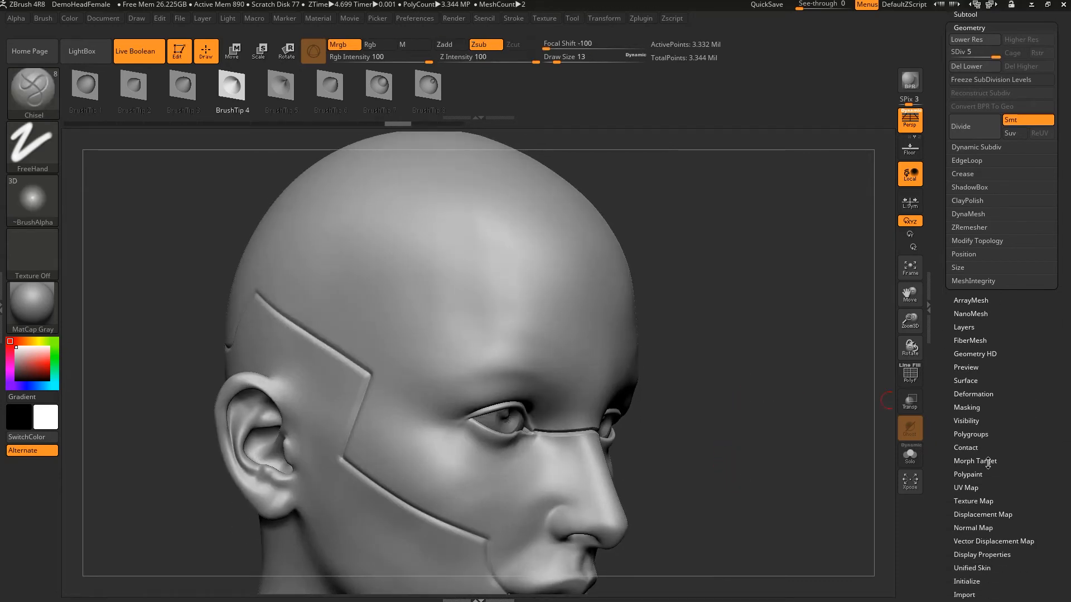
- Store a morph target (StoreMT) before extending the face panel lines
{"action": "left_click", "coordinate": [975, 461]}
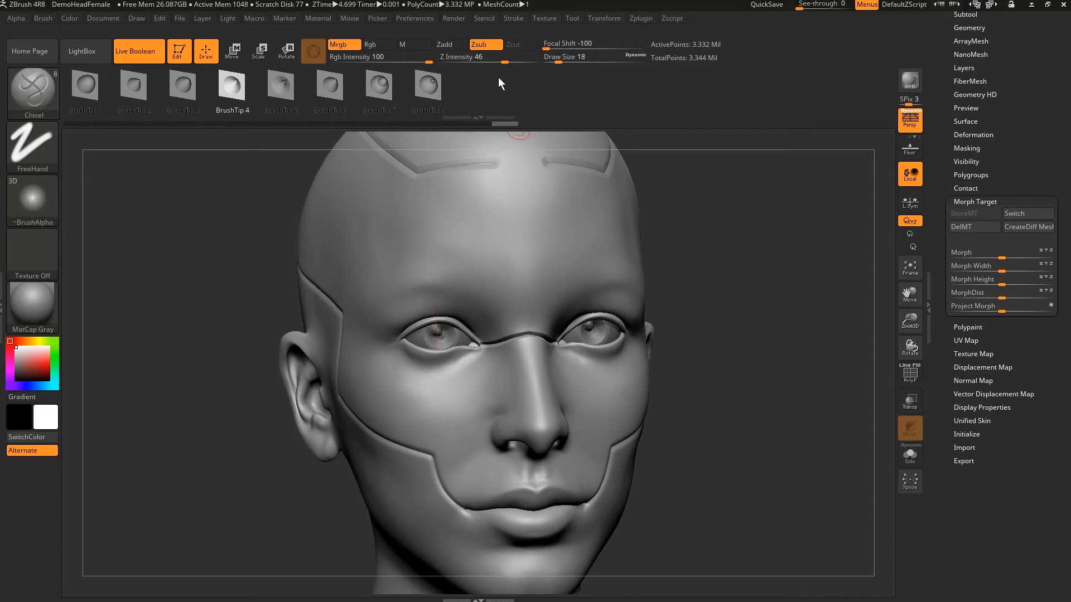
- Raise Z Intensity so the vertical Chisel grooves down the face cut deeper
{"action": "left_click", "coordinate": [414, 242]}
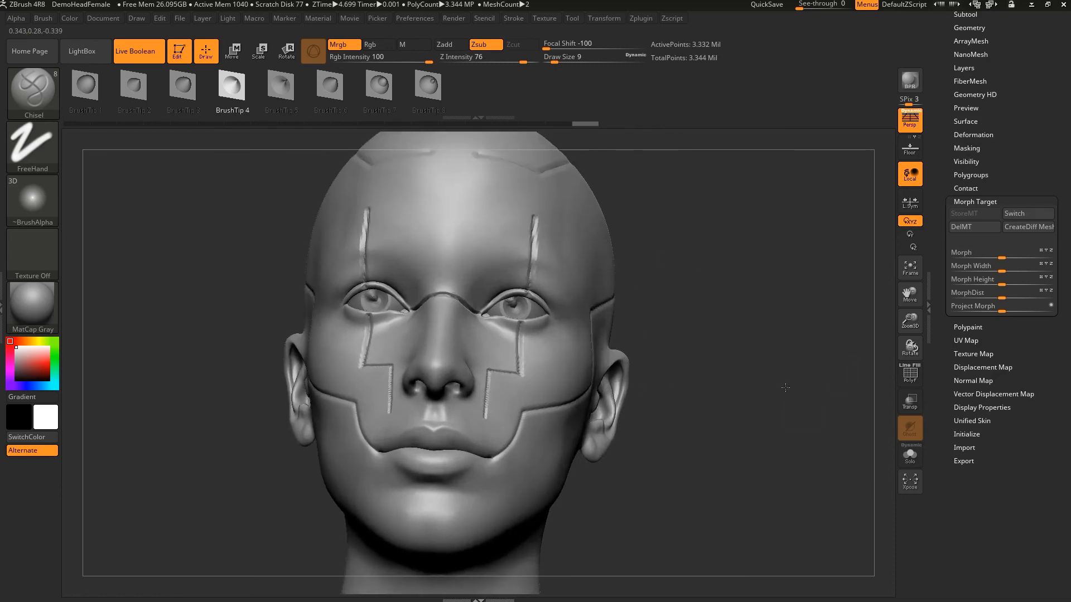
- Morph-brush the rough vertical grooves back to thin lines, delete the morph target, and select the Standard brush
{"action": "left_click", "coordinate": [1014, 214]}
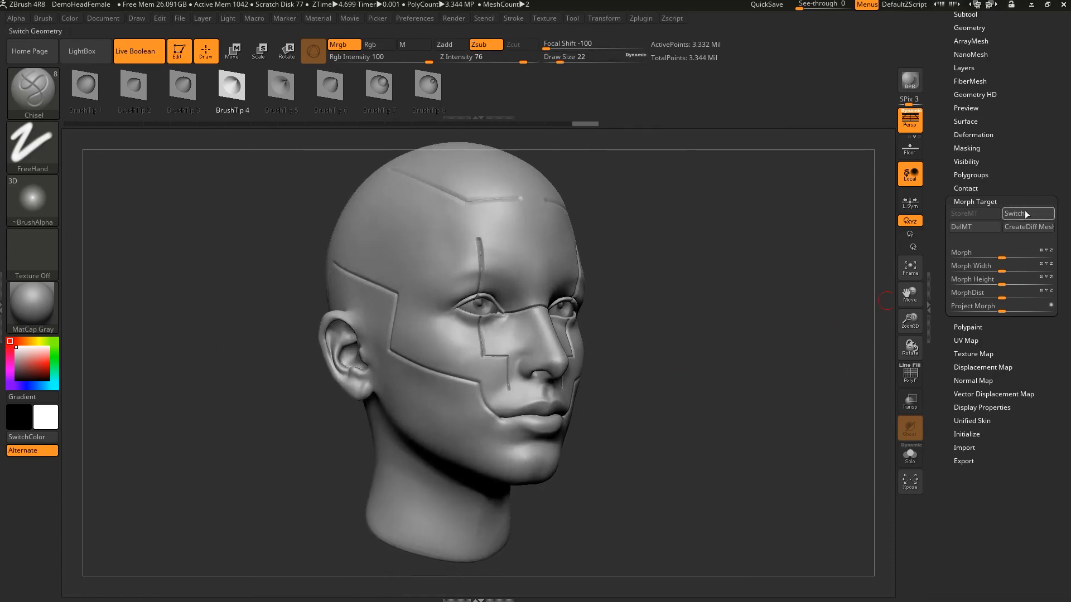
{"action": "left_click", "coordinate": [32, 92]}
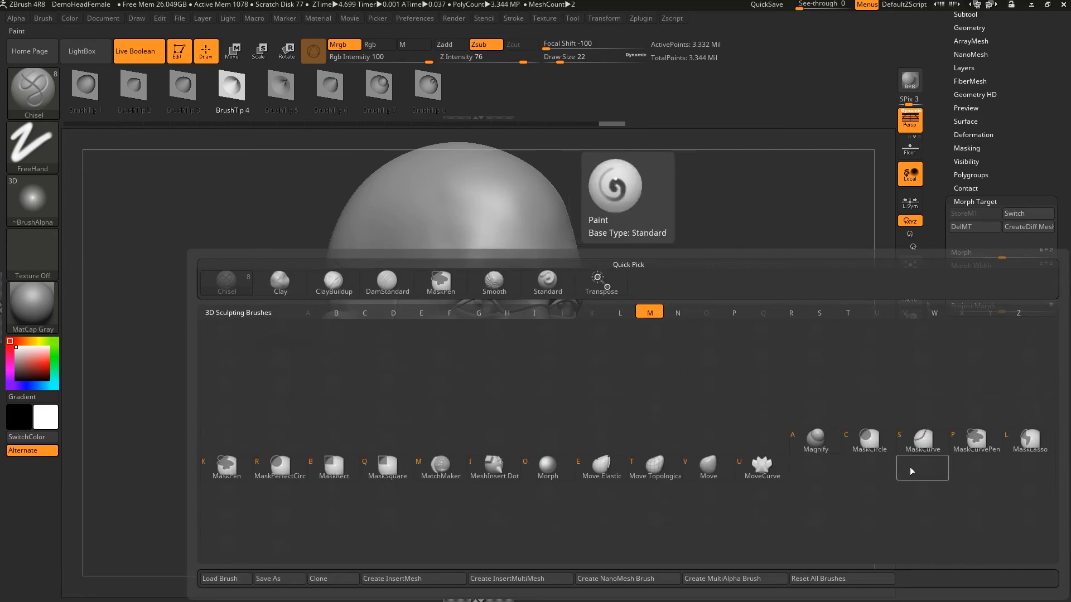
{"action": "left_click", "coordinate": [546, 468]}
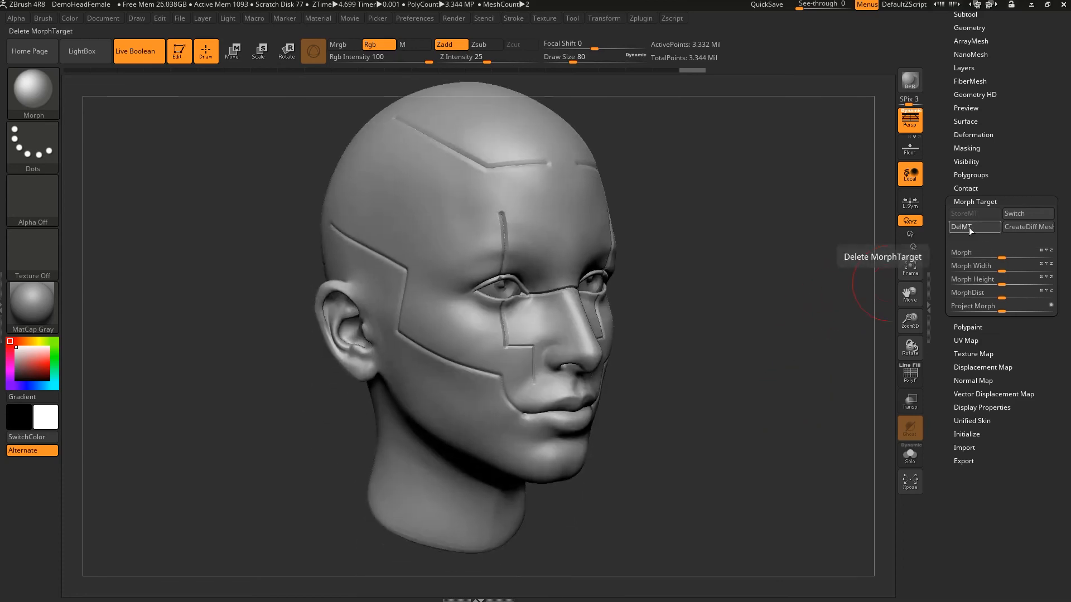
{"action": "left_click", "coordinate": [963, 227]}
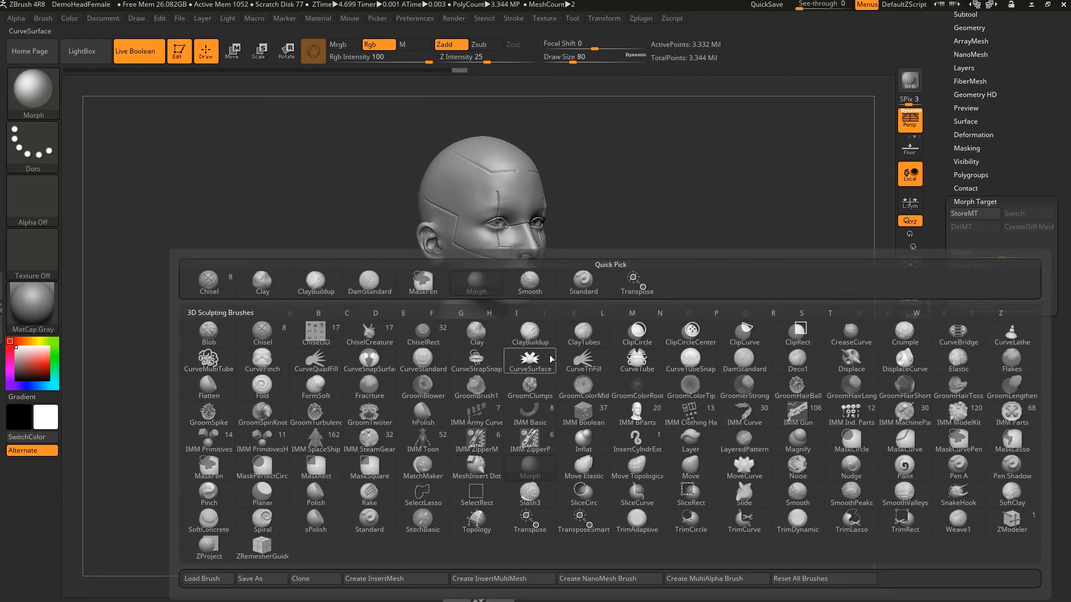
{"action": "left_click", "coordinate": [369, 521]}
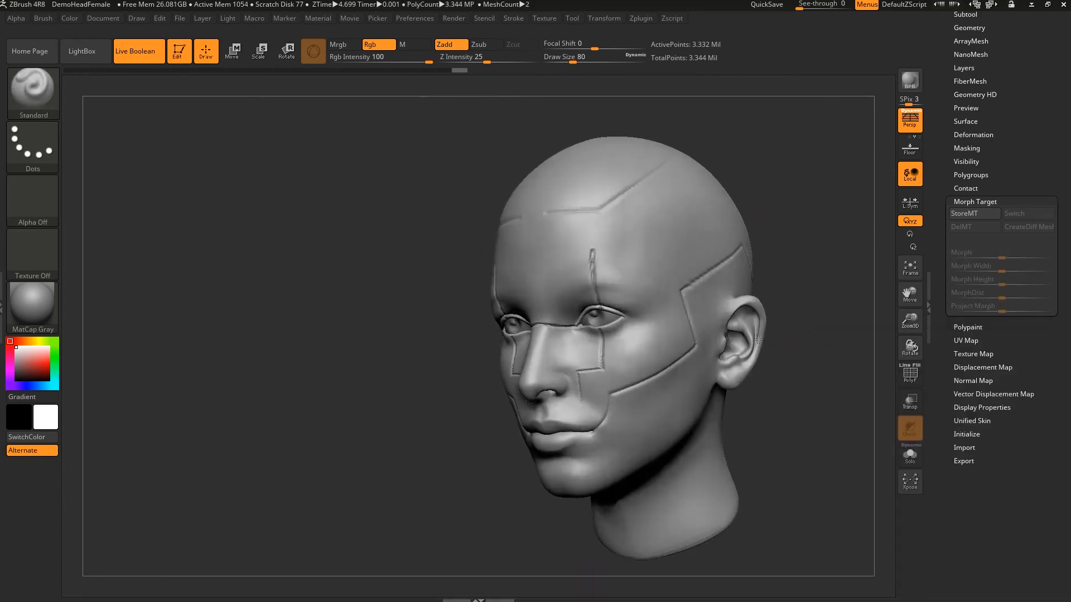